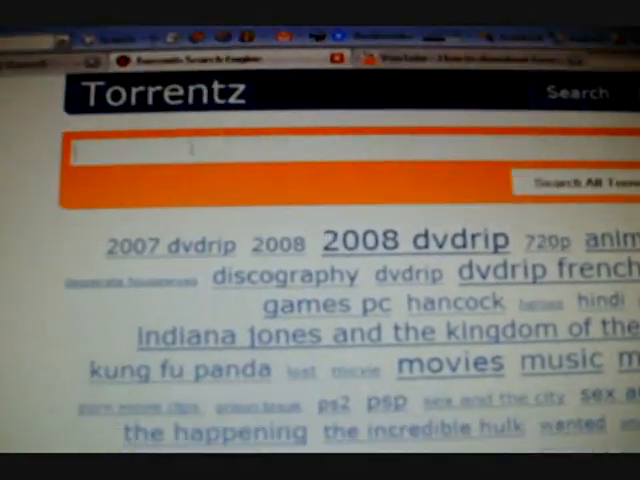
Search Torrentz for 'bat' and pick a suggested movie title from the autocomplete list
type("bat")
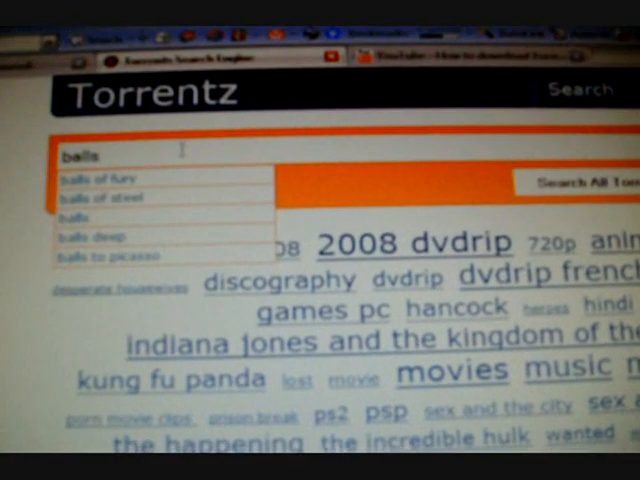
left_click(92, 176)
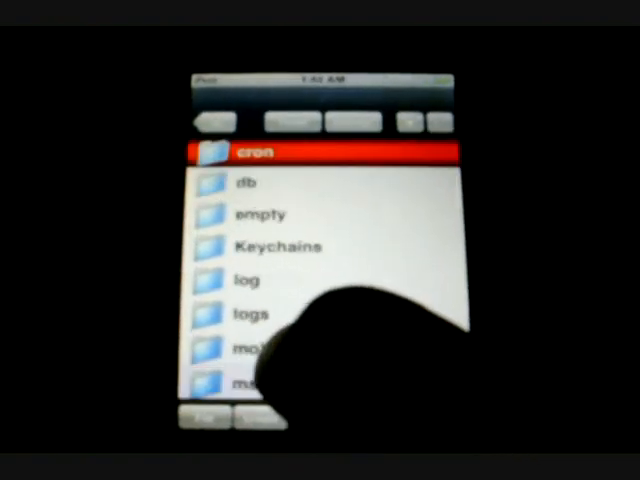
Scroll the mobile folder listing and enter the Torrentula folder
scroll("down", 3)
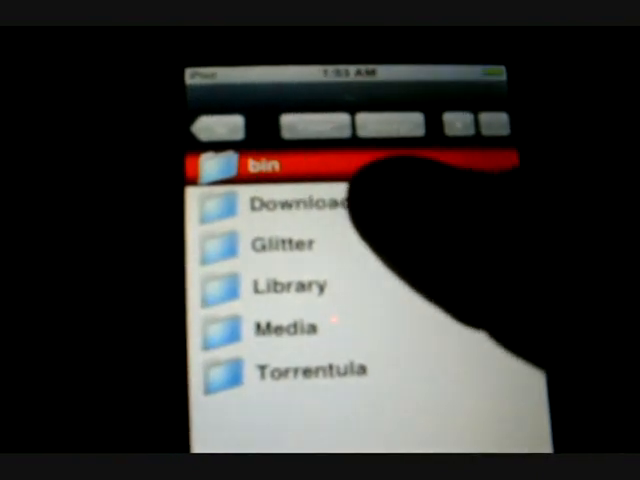
left_click(306, 368)
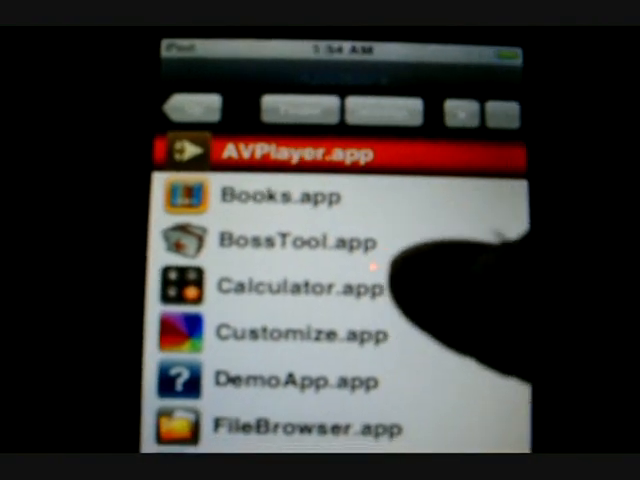
Scroll down the Applications list to gpSPhone.app, Installer.app and Maps.app
scroll("down", 3)
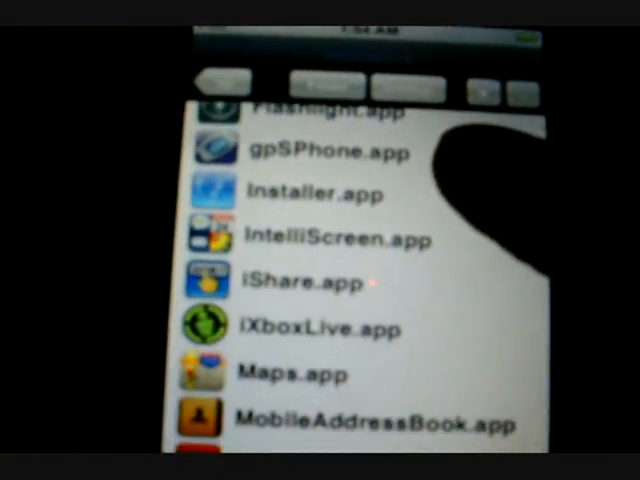